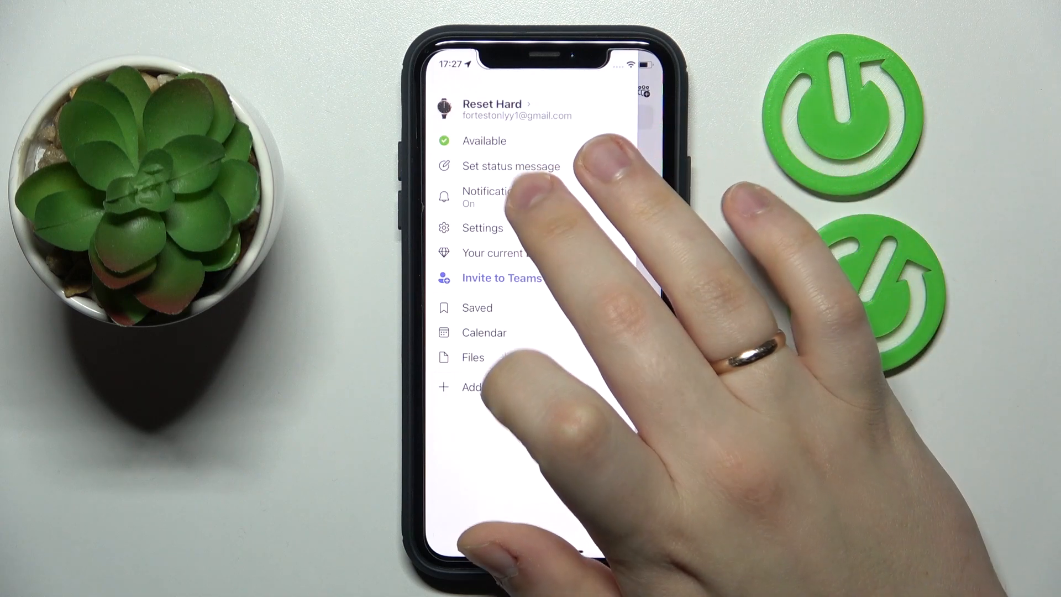
Go to the Notifications settings from the profile menu on the iPhone.
click(486, 197)
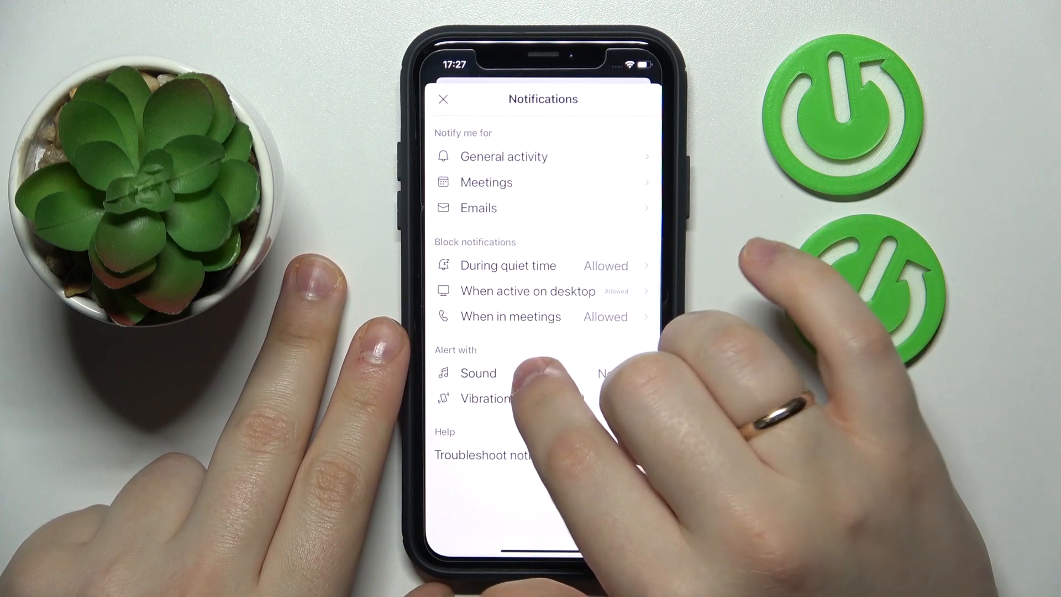
Set the iPhone alert sound to None and move over to the Android phone.
click(479, 372)
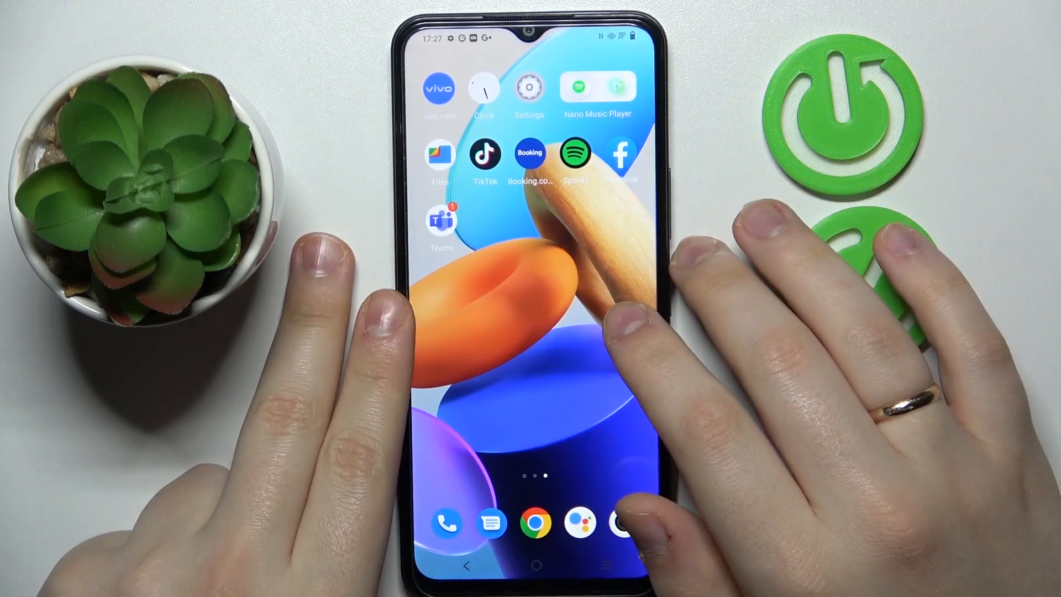
Launch Teams on Android and reach the Quiet time settings.
click(441, 221)
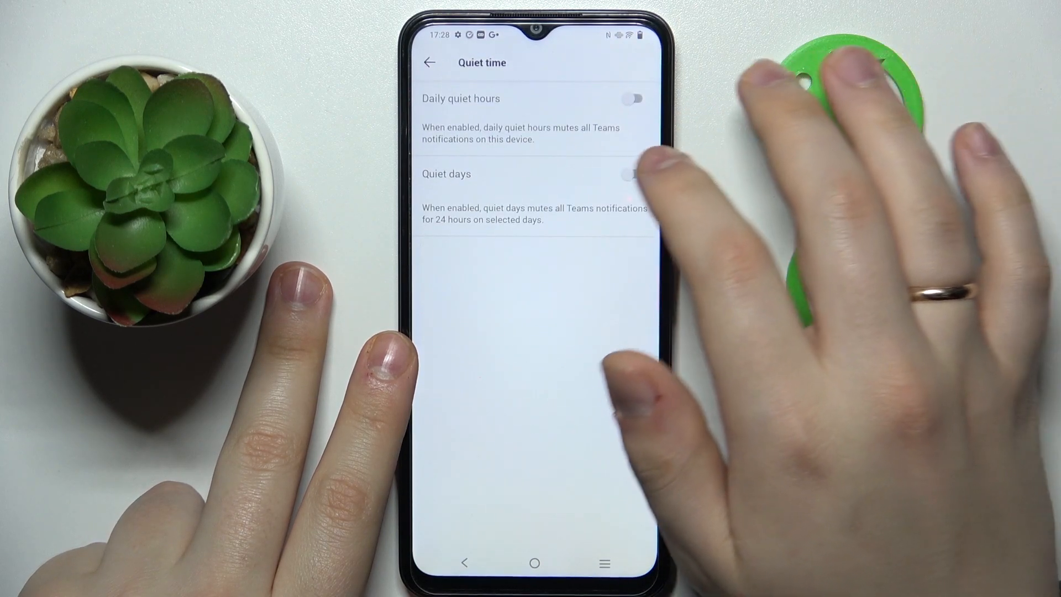
Enable Quiet days for Sunday through Saturday and return to Notifications.
click(629, 174)
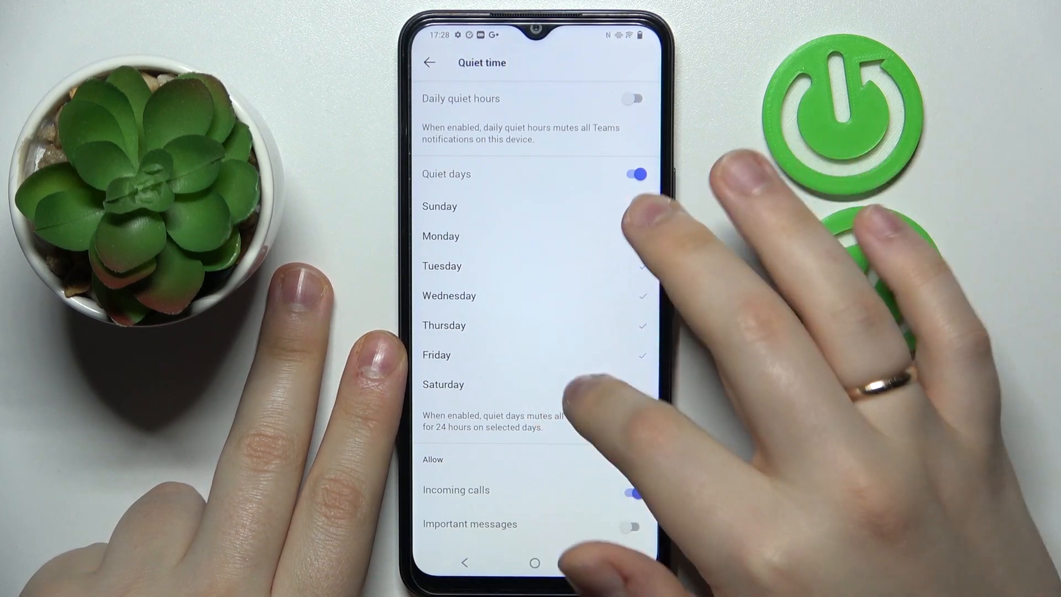
scroll(up, 3)
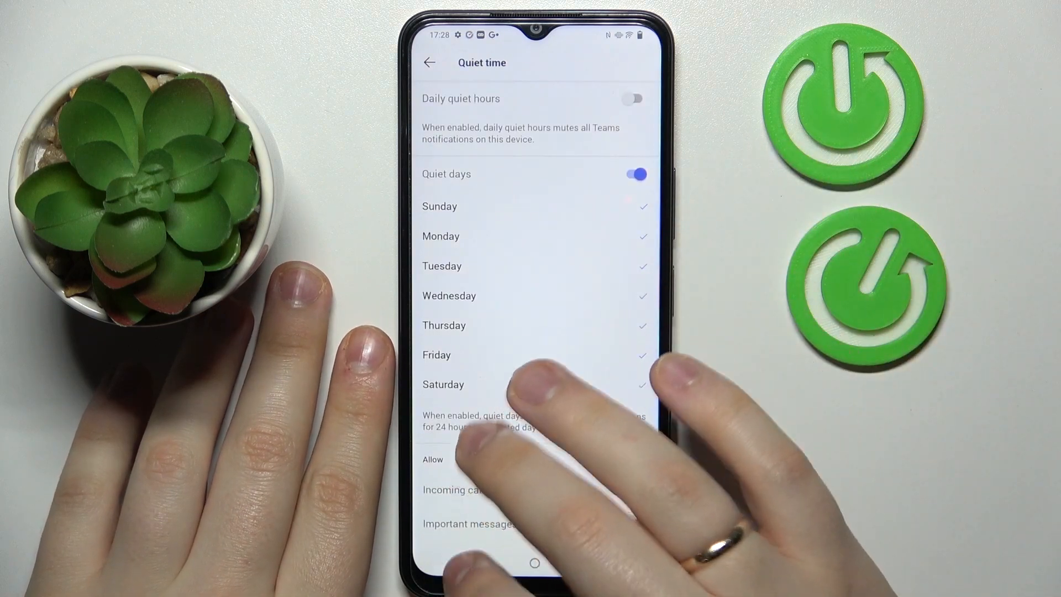
click(429, 62)
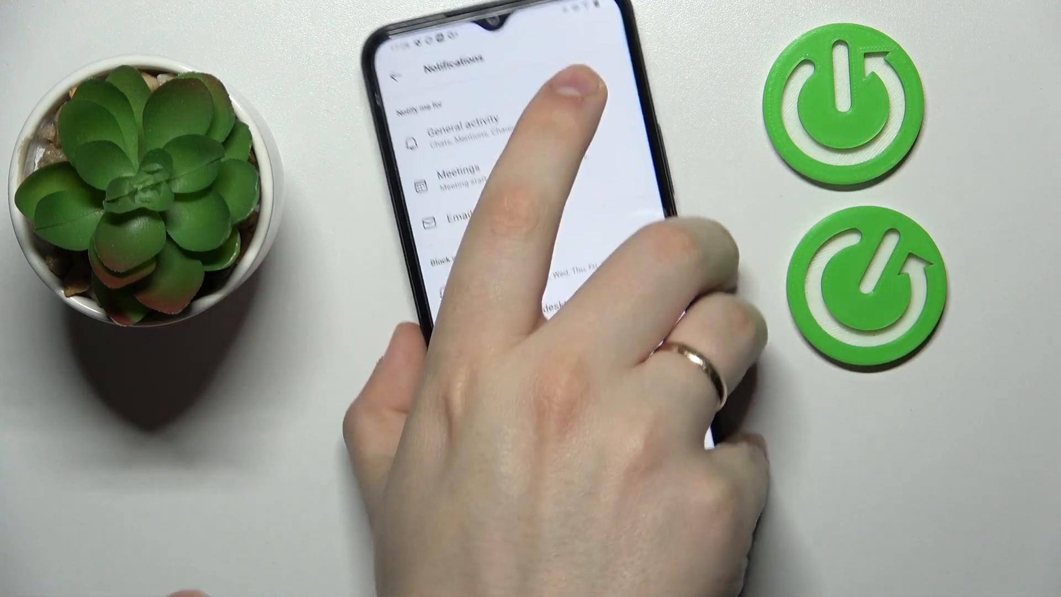